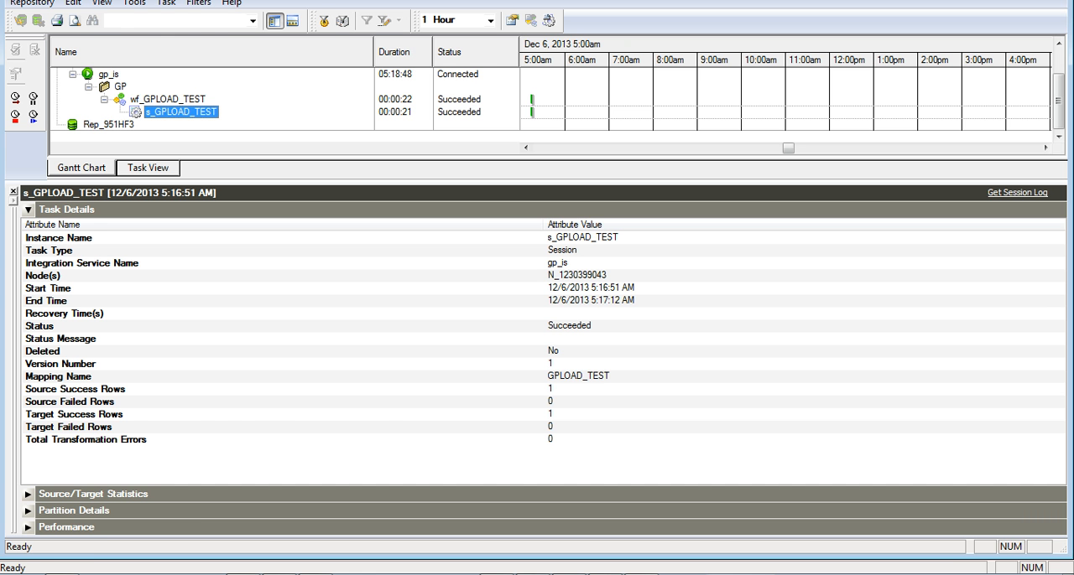
- Select the named-pipe path under the SOURCE FILE entry of the gpload YAML control file
click(1017, 191)
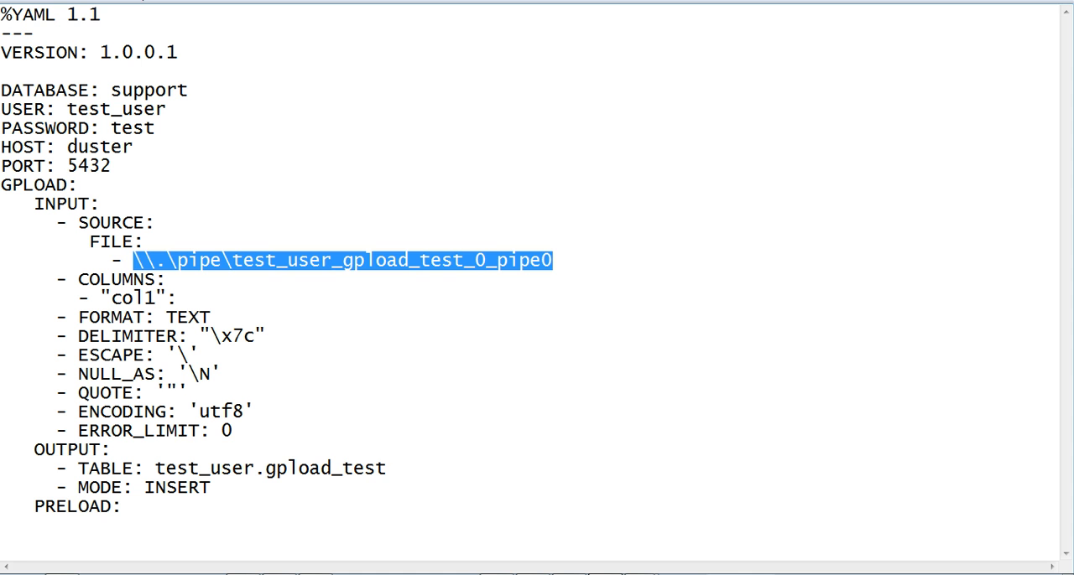
text(C:\GPLOAD_test_input.txt)
text(cd C:\Program Files (x86)\Greenplum\greenplum-loaders-4.2.1.0-build-2\bin)
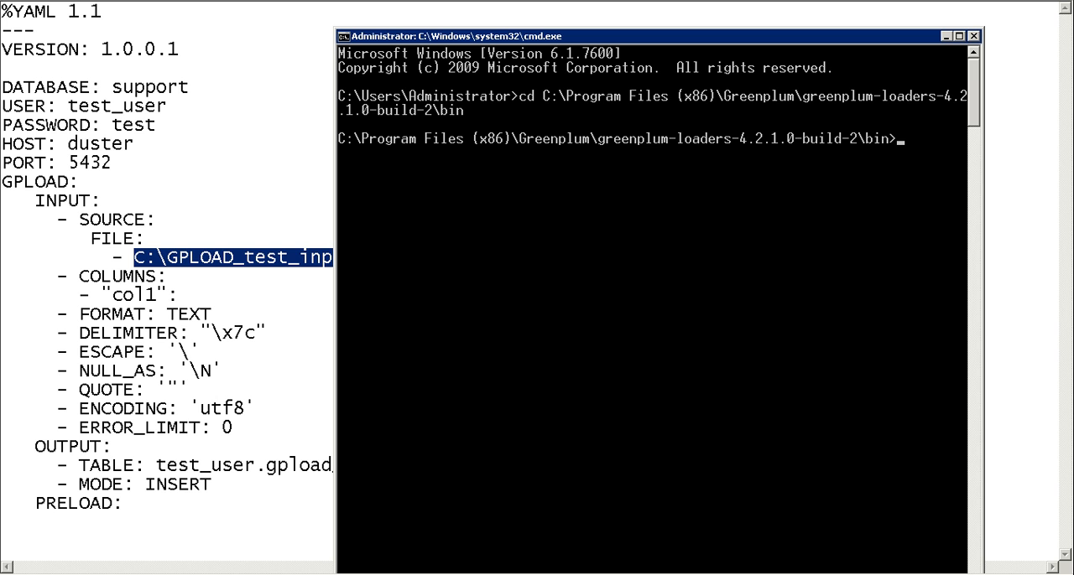
- Enter the command gpload.py -f C:\YAML.txt -l C:\logfile.txt -v without running it
text(gpload.py -f C:\YAML.txt -l C:\logfile.txt -v)
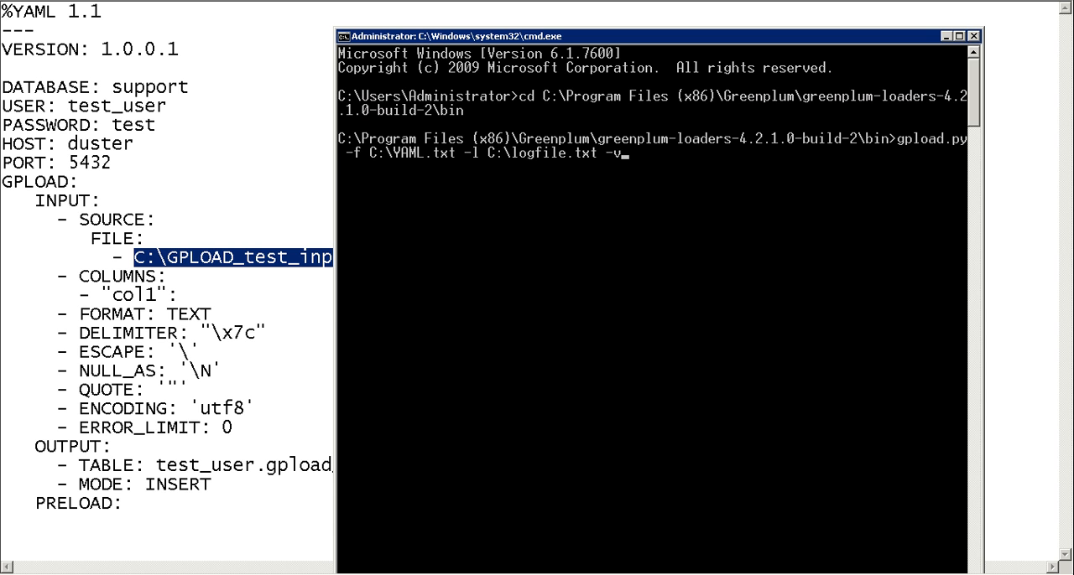